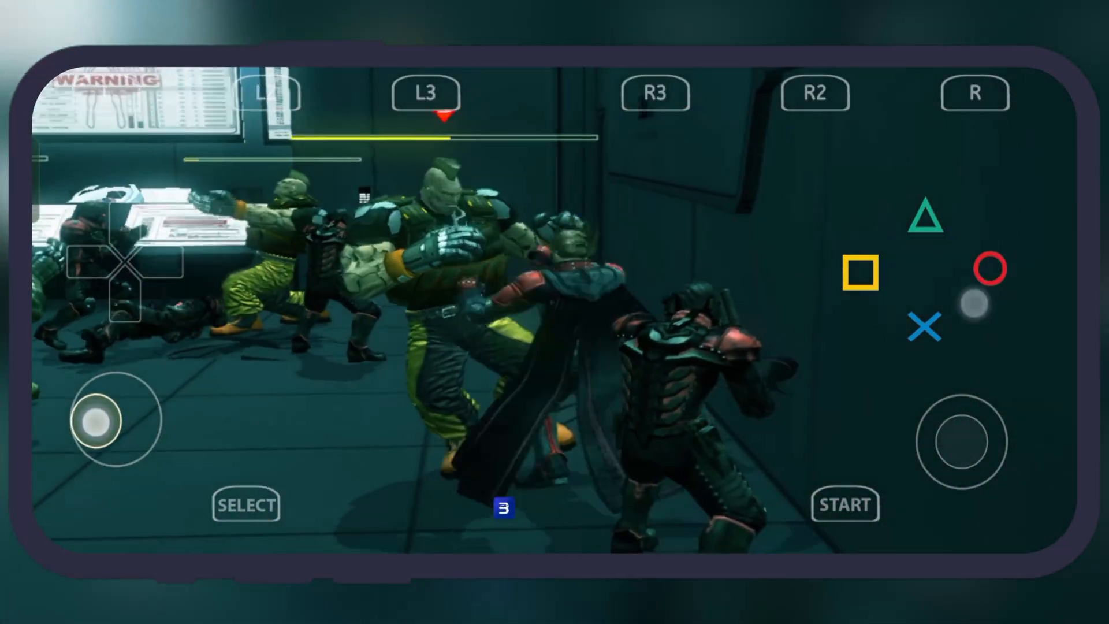
Attack the nearby green-armoured enemies with the face buttons until they fall
click(979, 271)
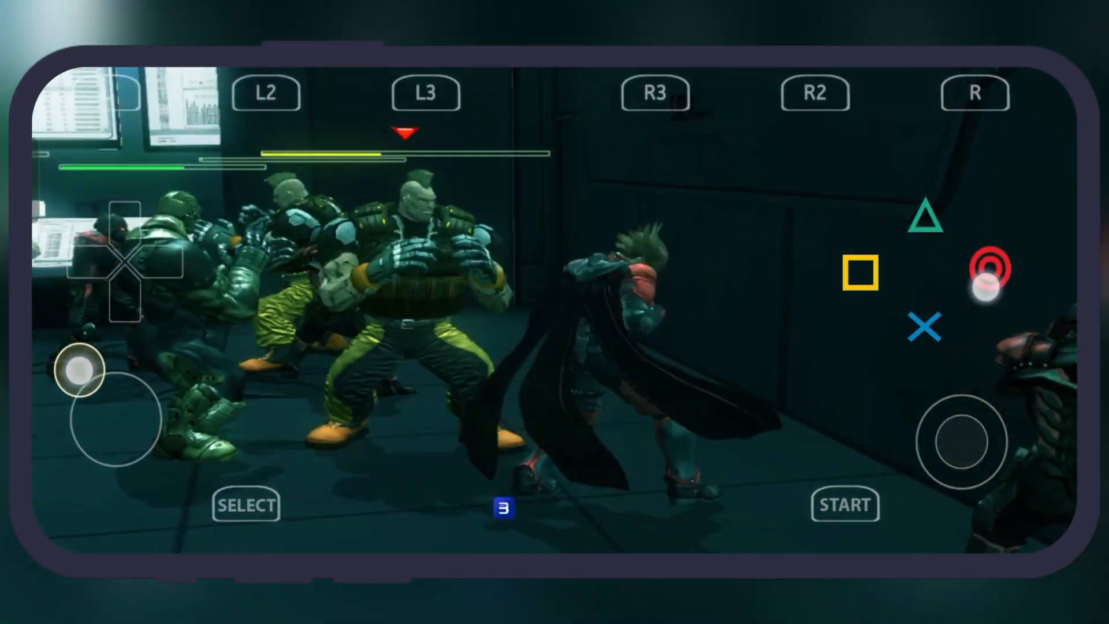
click(988, 269)
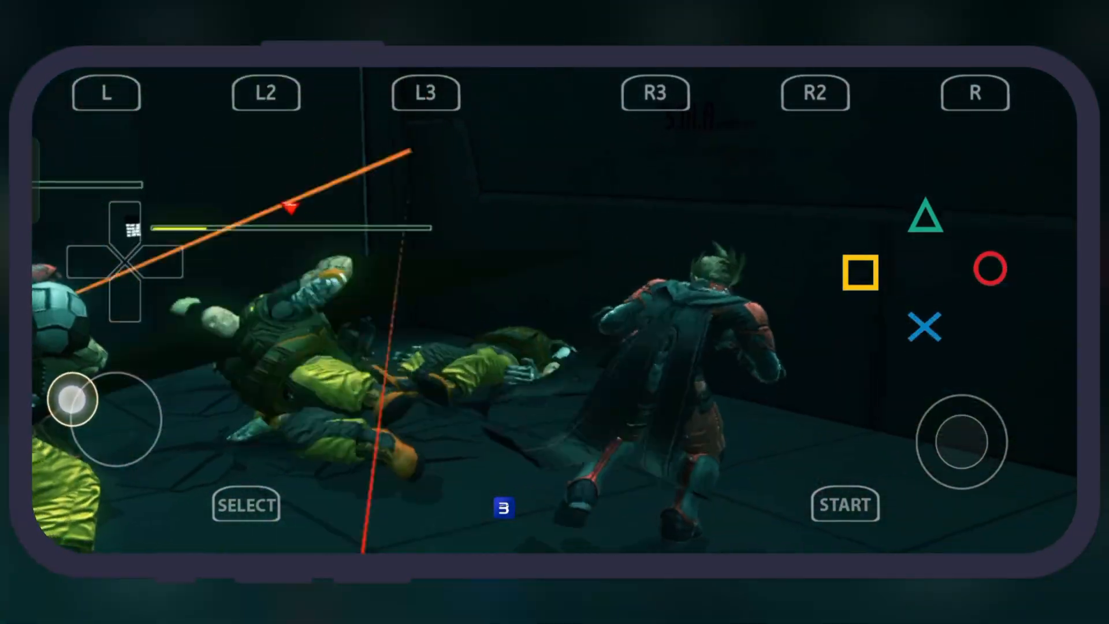
click(926, 327)
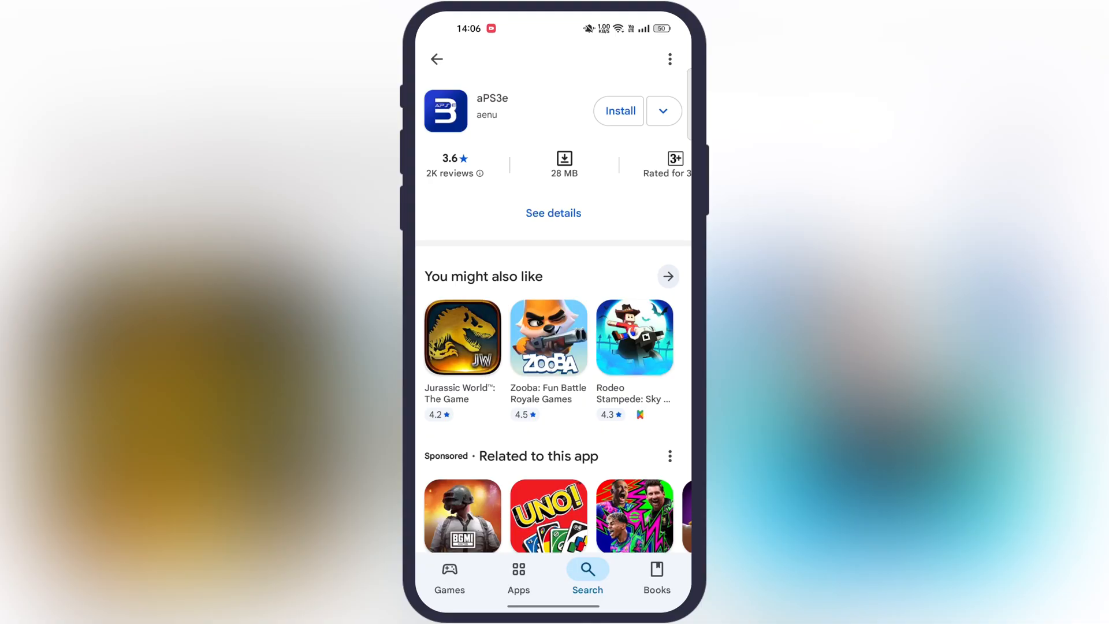
Install the aPS3e emulator from its Play Store page
click(617, 111)
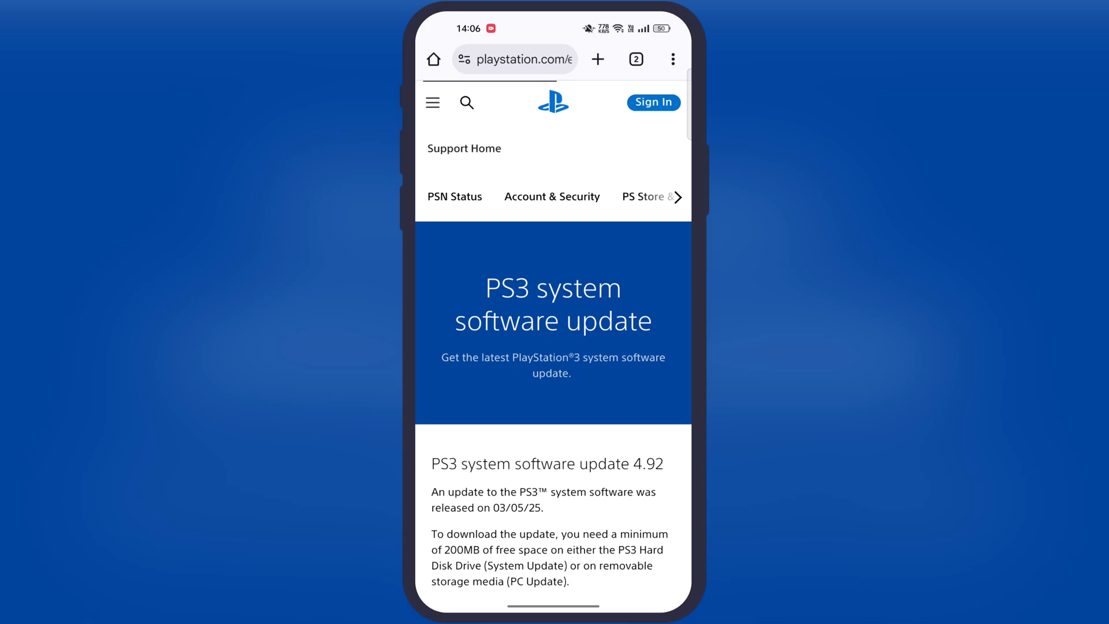
Scroll Sony's PS3 4.92 update page down to the firmware download section
scroll(down, 3)
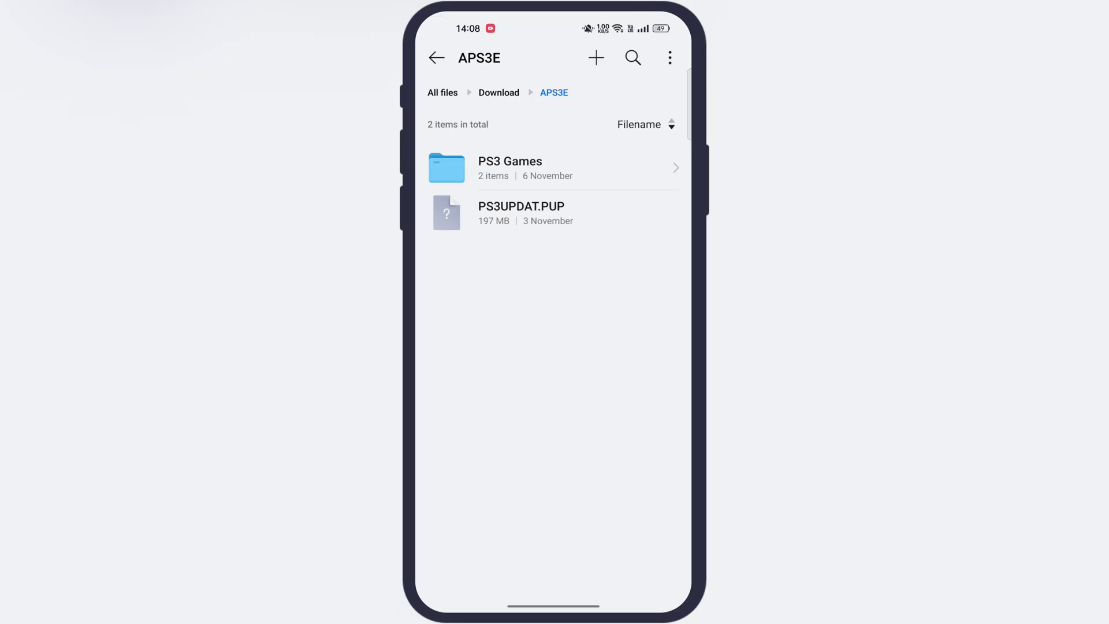
Browse into Download/APS3E showing the PS3 Games folder and PS3UPDAT.PUP
click(509, 168)
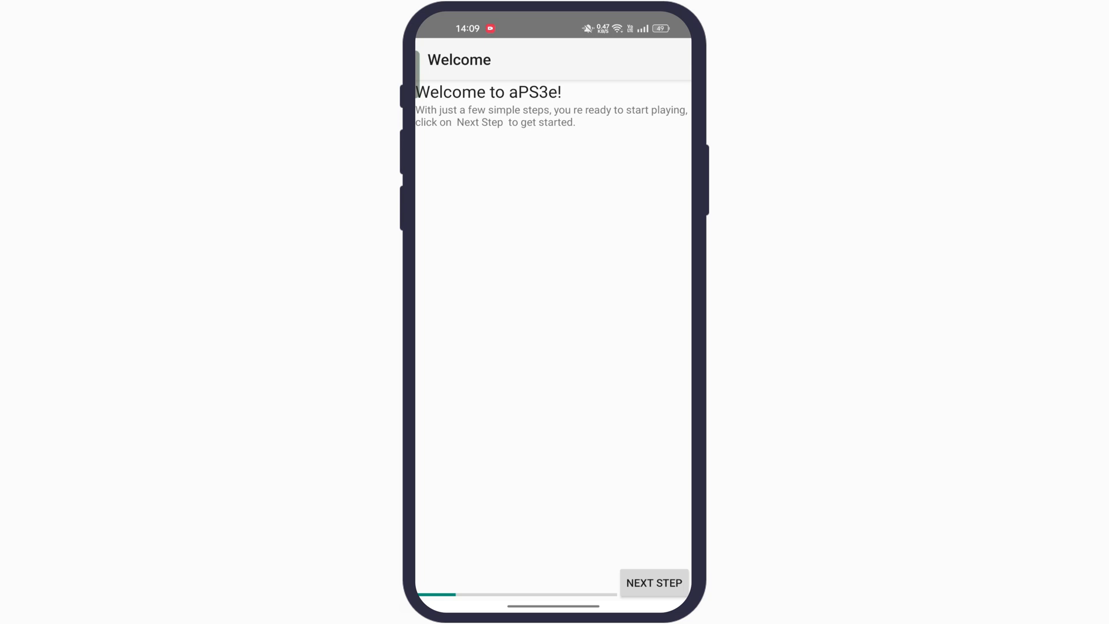
Install the PS3 firmware from Download/APS3E/PS3UPDAT.PUP and advance to the ISO directory step
click(653, 582)
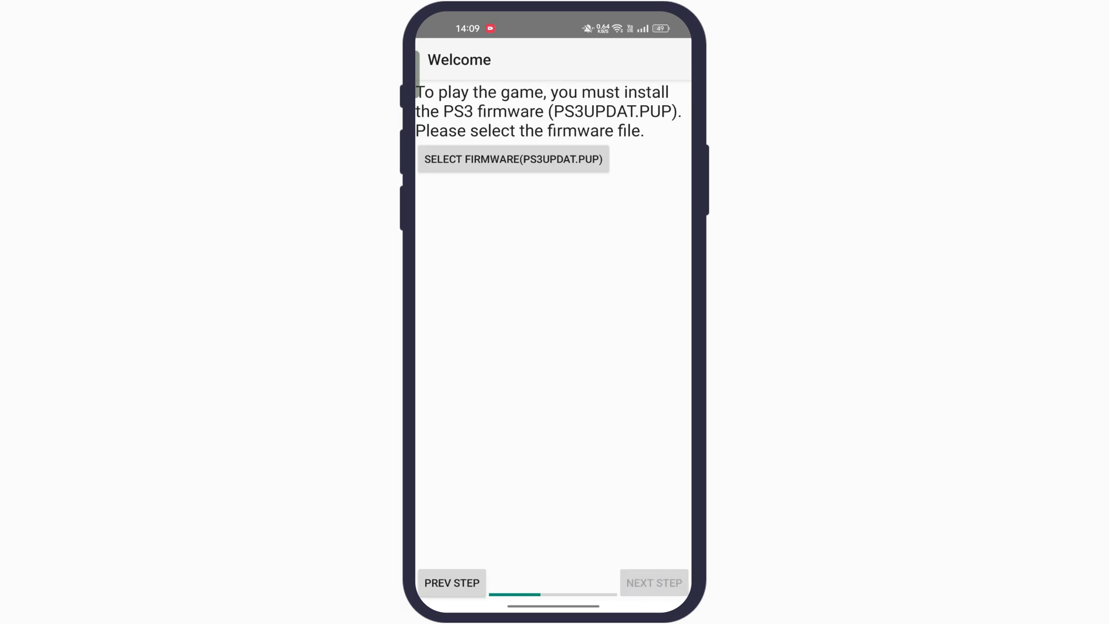
click(513, 158)
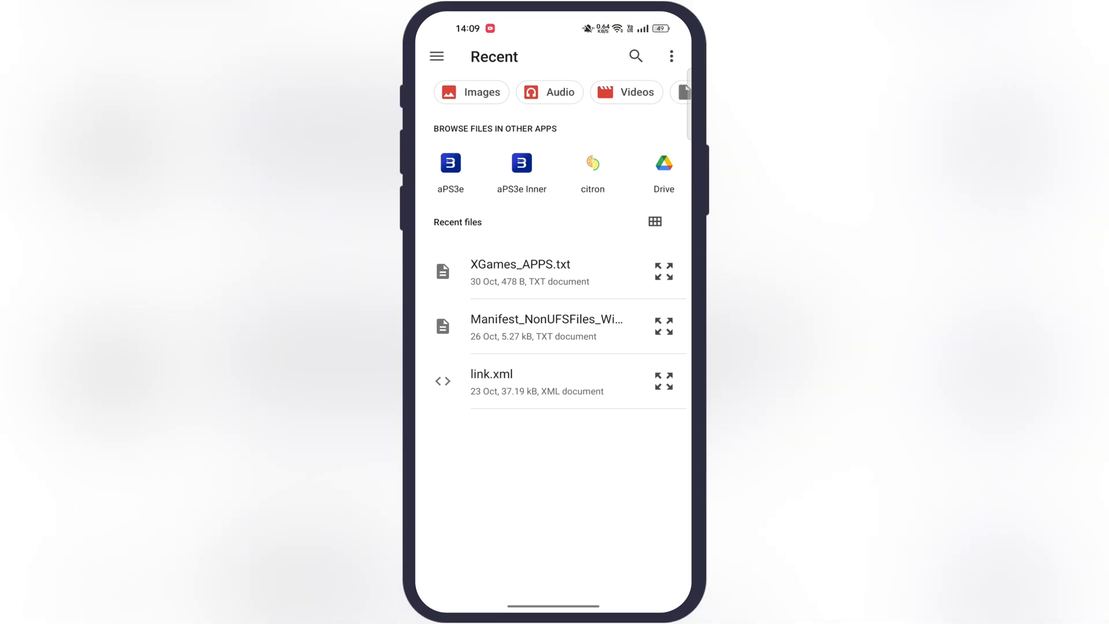
click(437, 55)
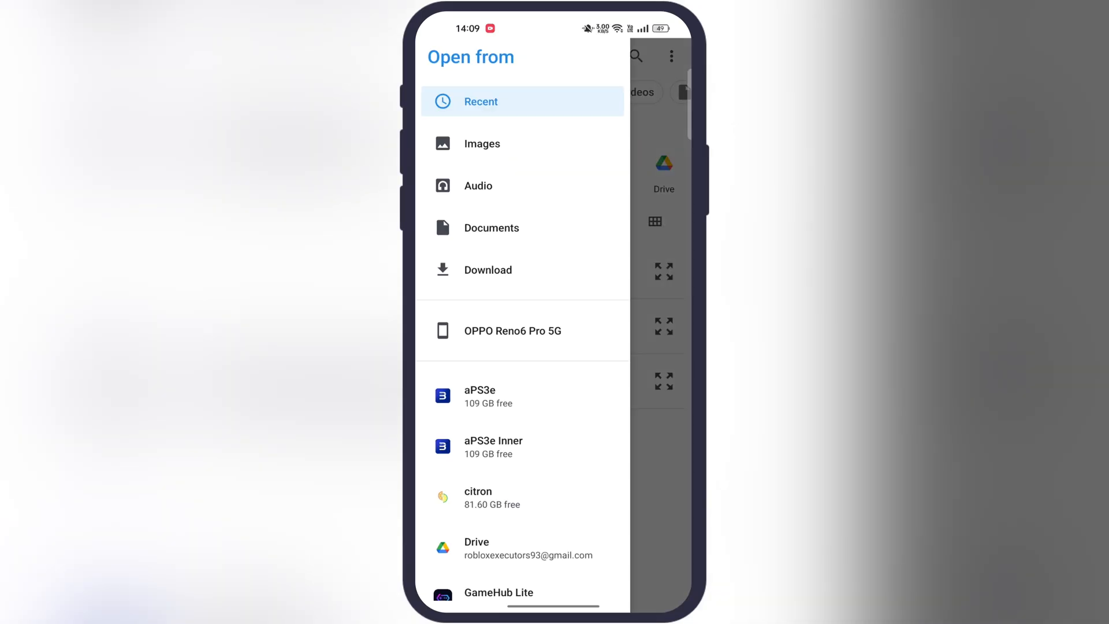
click(488, 269)
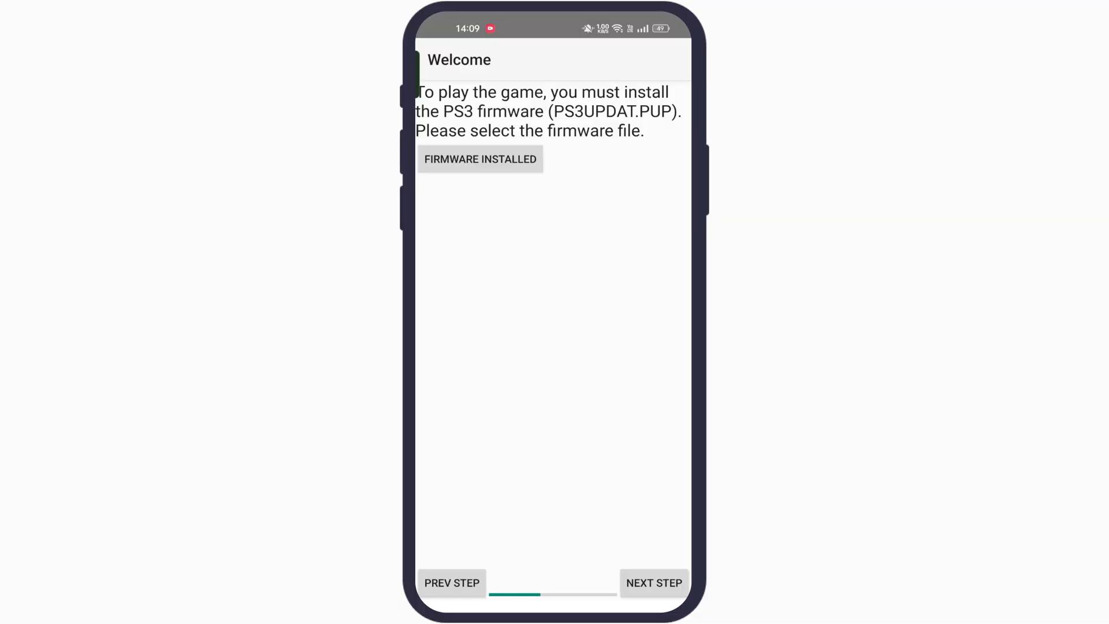
click(653, 582)
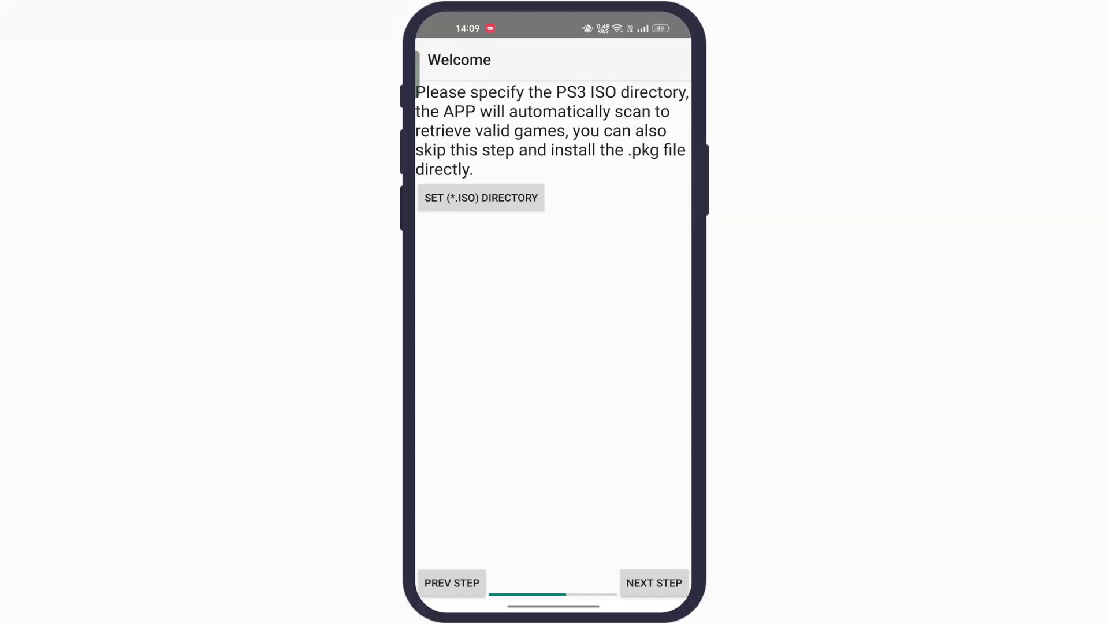
Set Download/APS3E/PS3 Games as the ISO game directory and continue to the font step
click(481, 198)
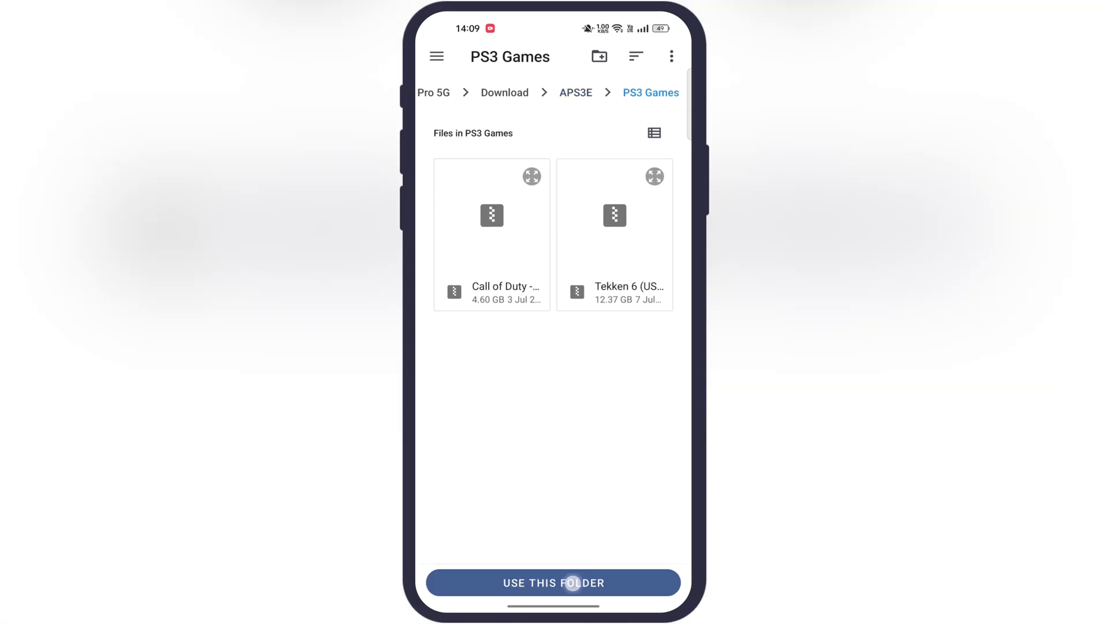
click(553, 582)
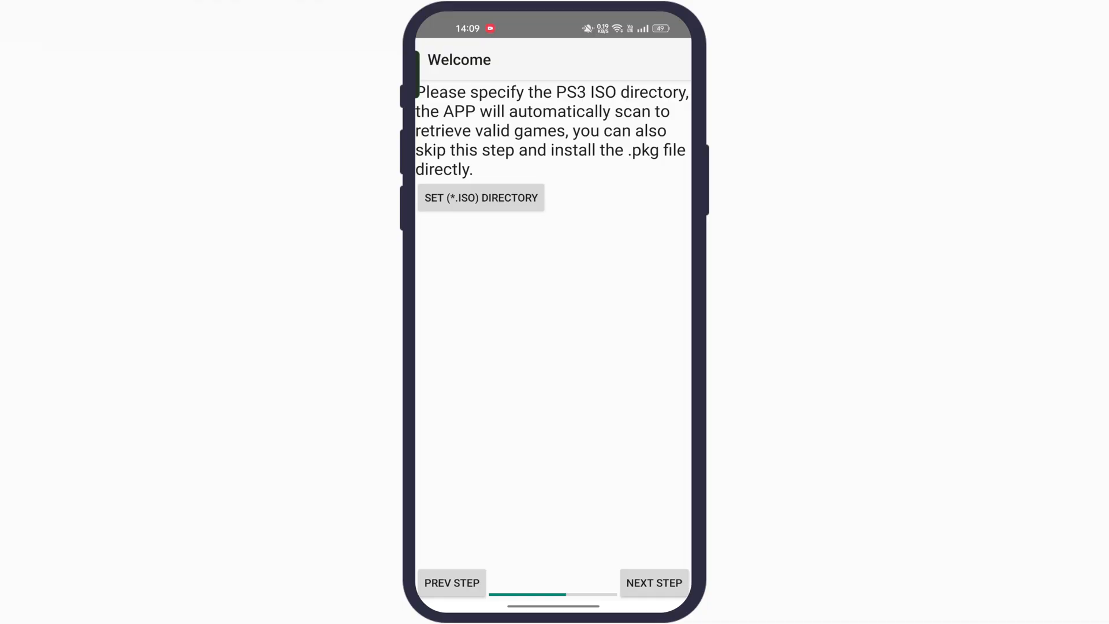
click(653, 582)
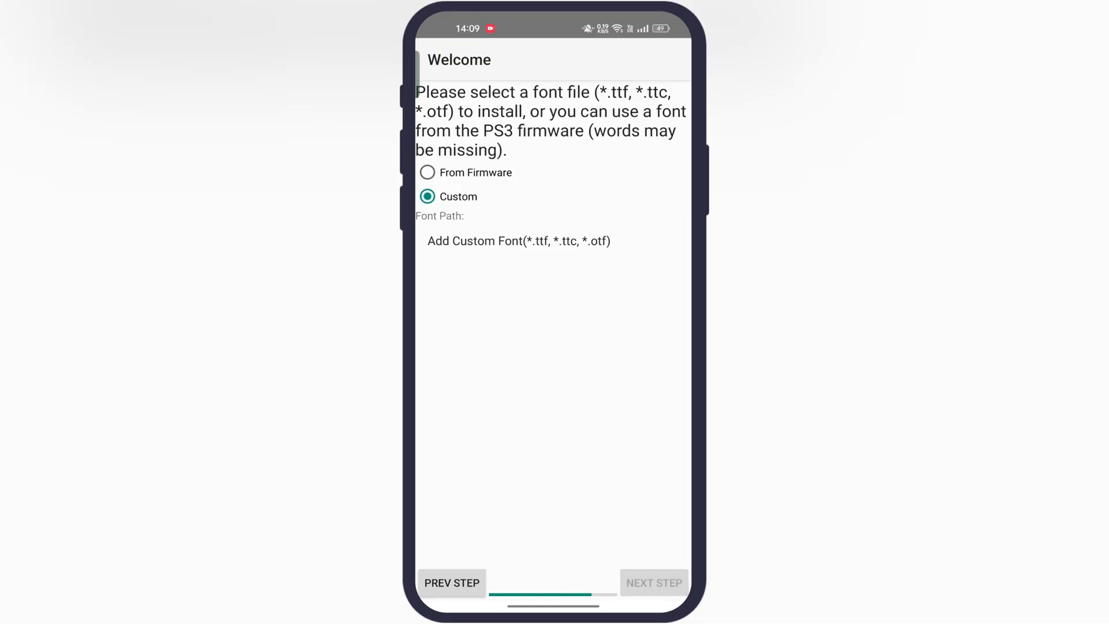
Choose the From Firmware font and finish the setup wizard
click(427, 172)
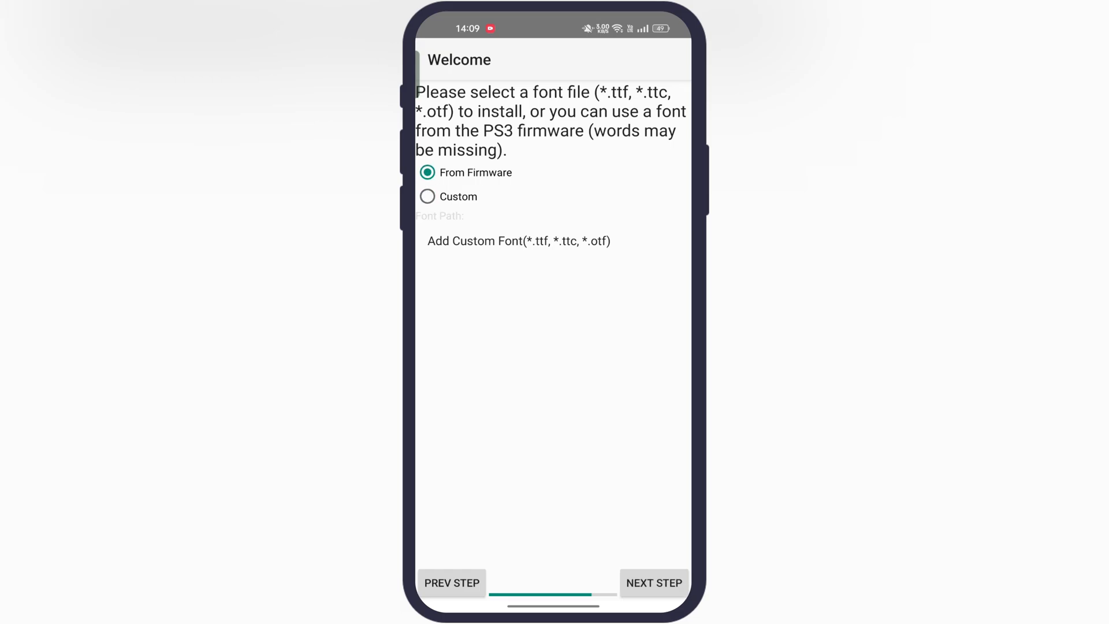
click(653, 582)
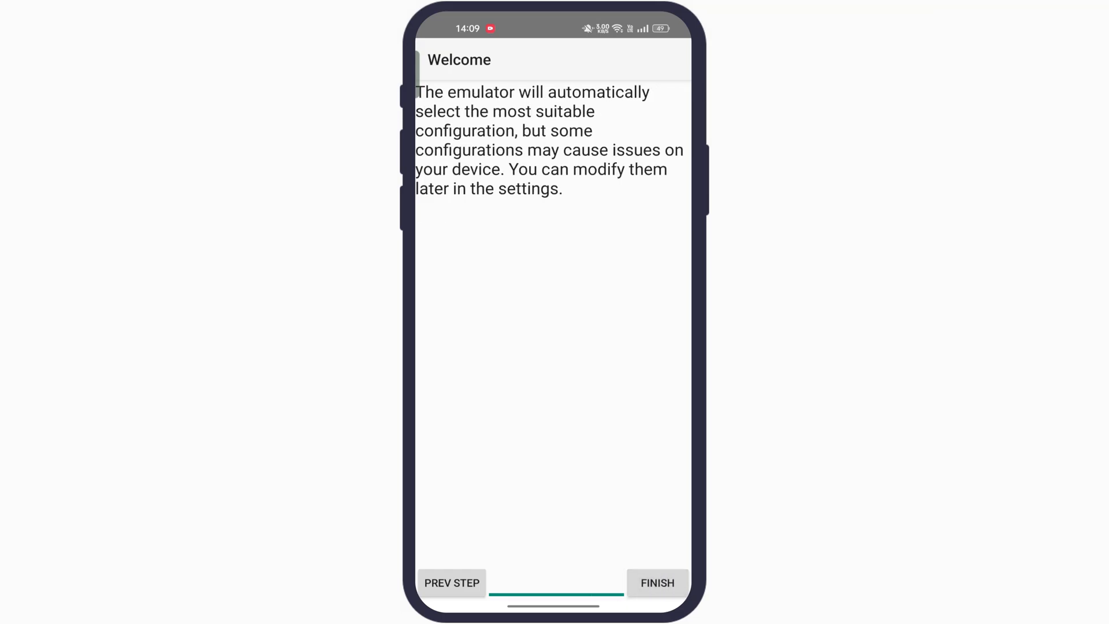
click(656, 582)
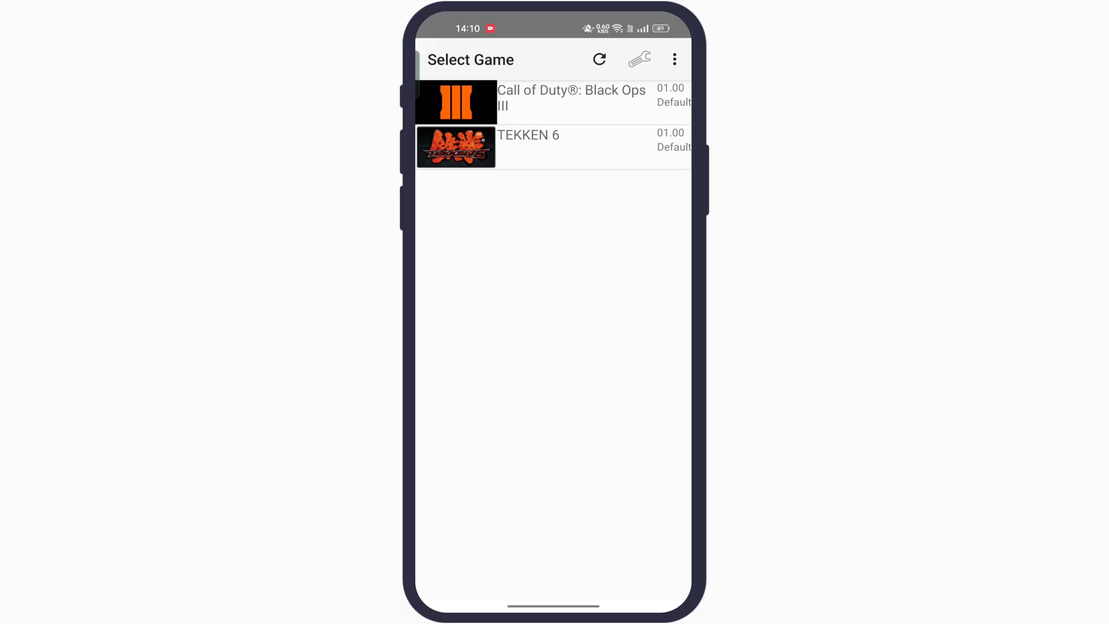
Enter the emulator settings from the game list and select Video
click(639, 59)
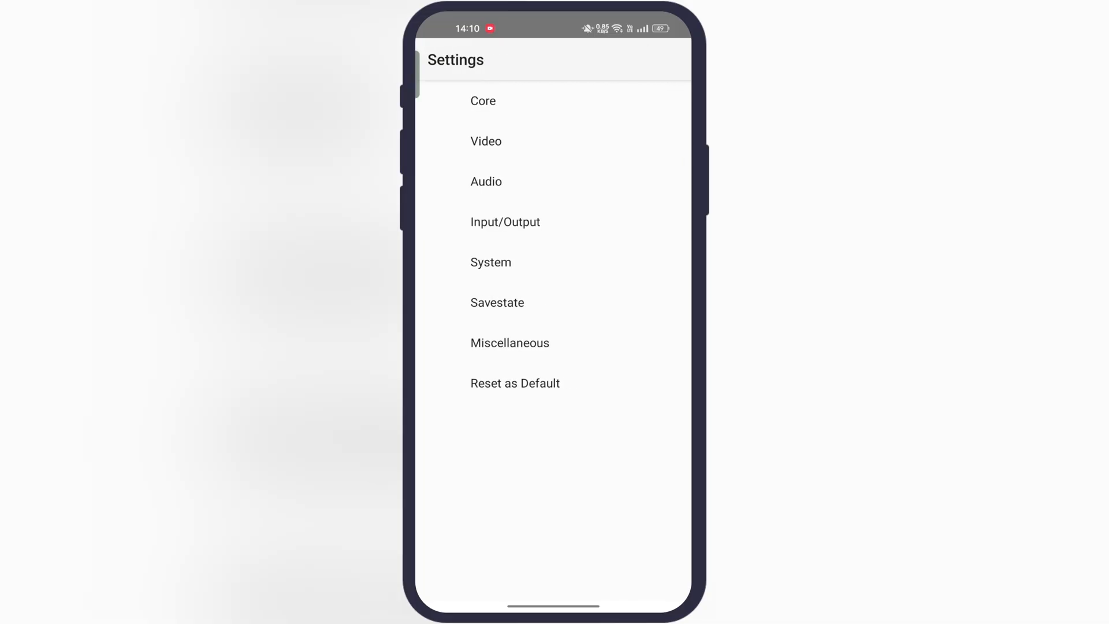
click(483, 100)
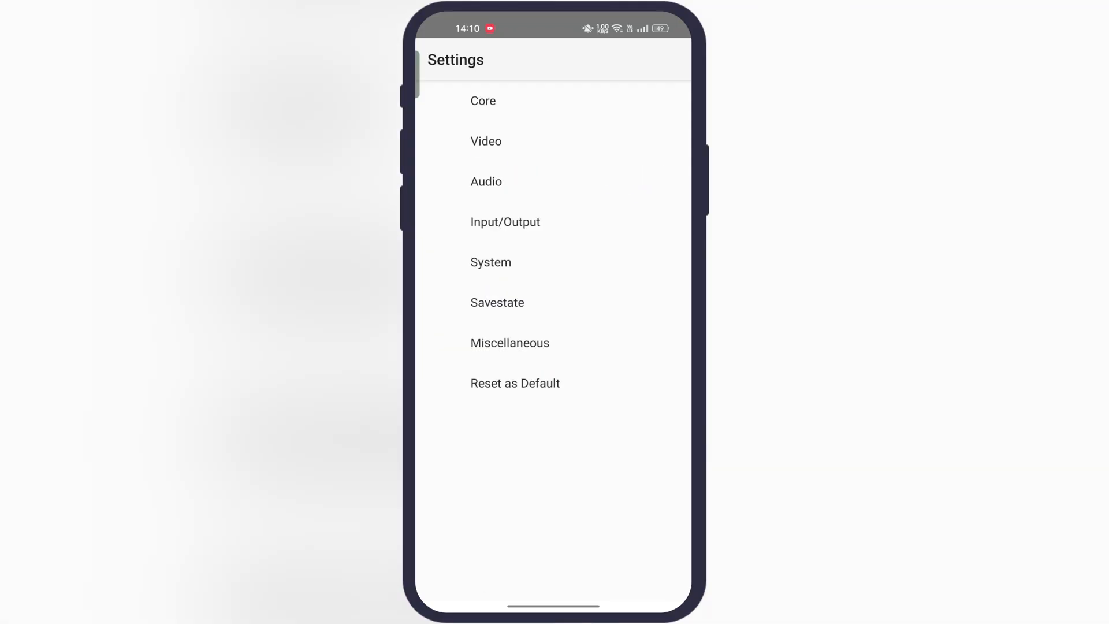
click(487, 141)
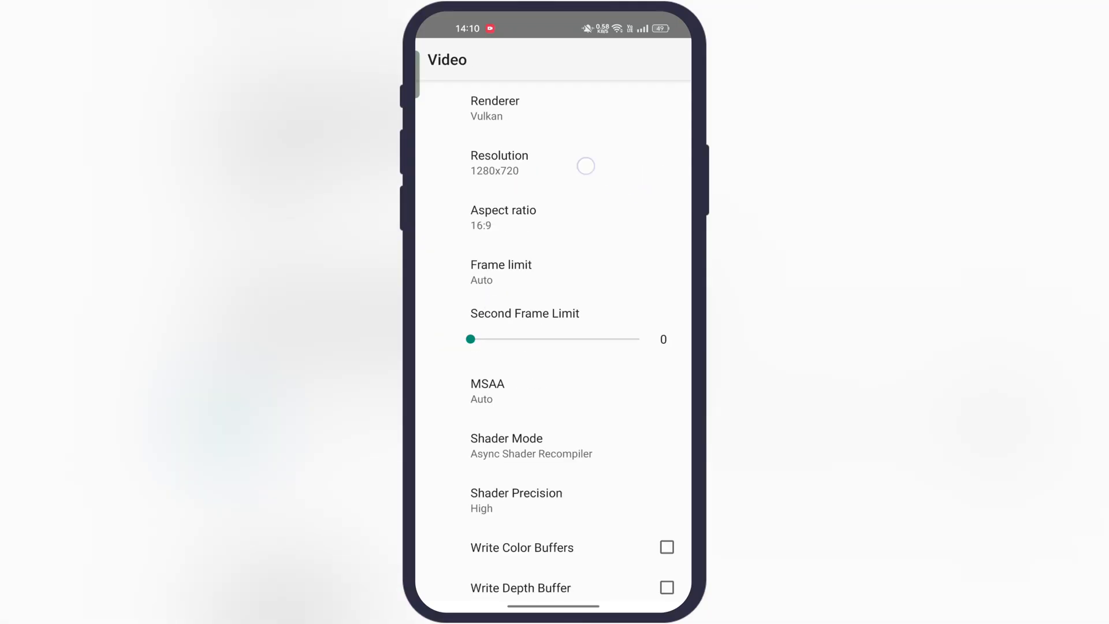